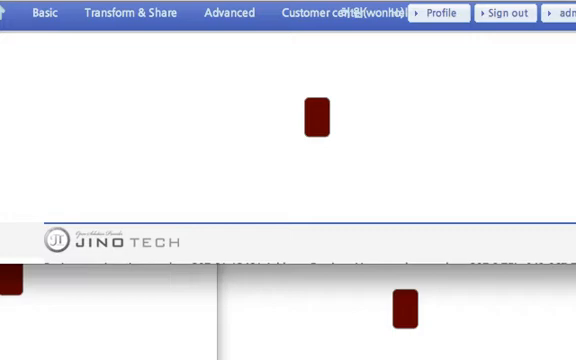
mouse_move(420, 103)
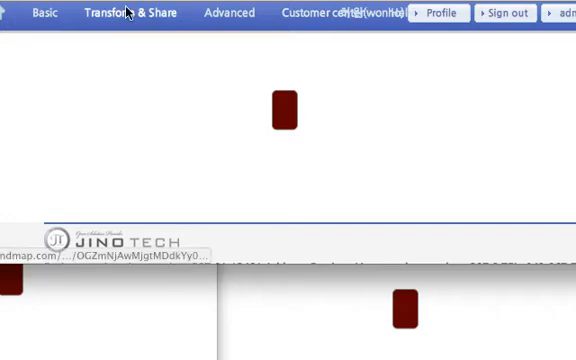
- Show the Transform & Share menu's sharing, import and export options
left_click(125, 13)
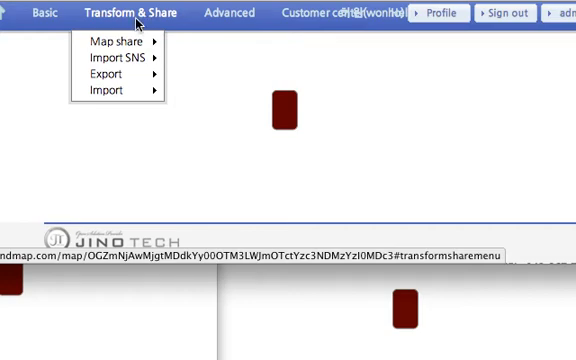
mouse_move(135, 30)
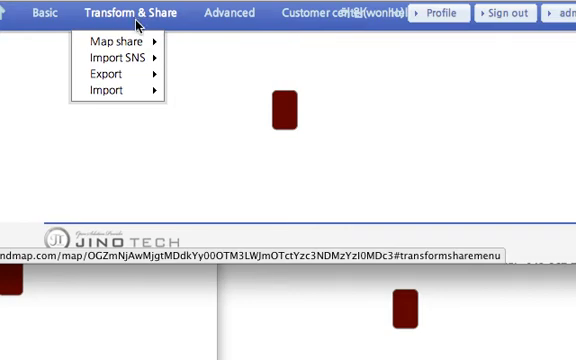
mouse_move(122, 42)
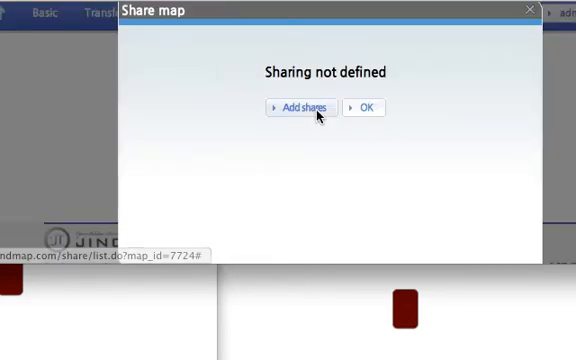
- Add an Open share for map aaaa with View and Edit permissions, then confirm
left_click(298, 107)
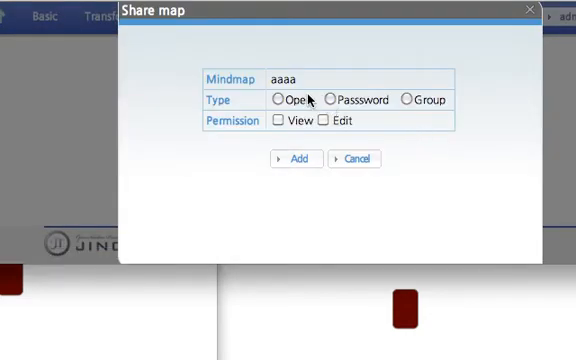
left_click(284, 99)
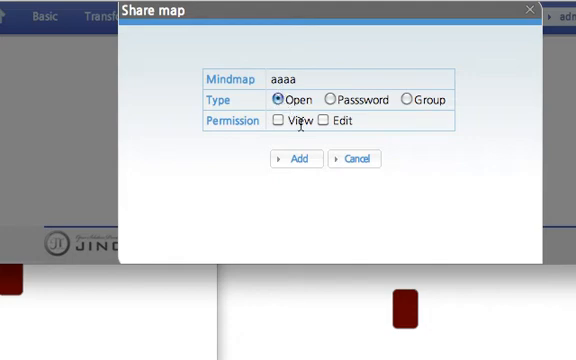
left_click(282, 123)
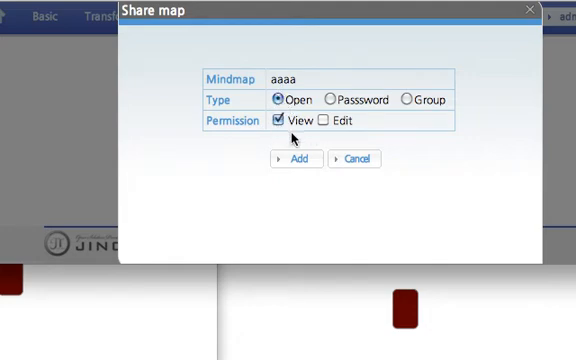
left_click(317, 120)
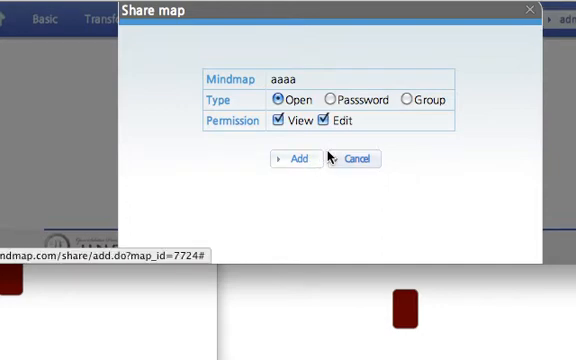
left_click(293, 158)
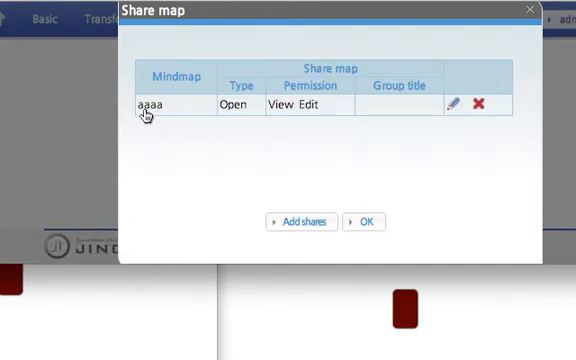
mouse_move(236, 120)
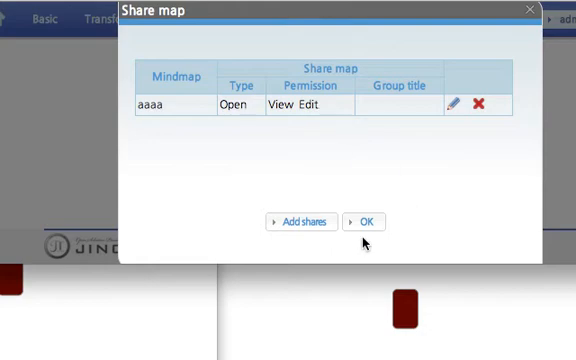
left_click(358, 221)
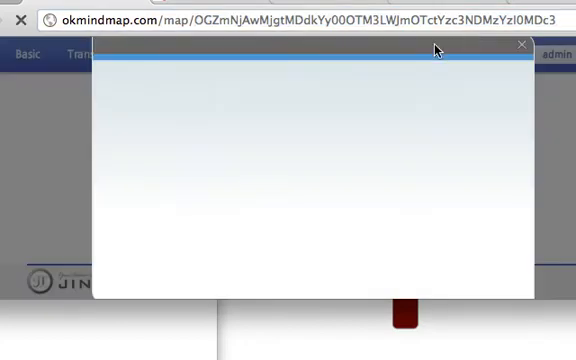
- Close the share dialog and open map aaaa from My maps
left_click(519, 45)
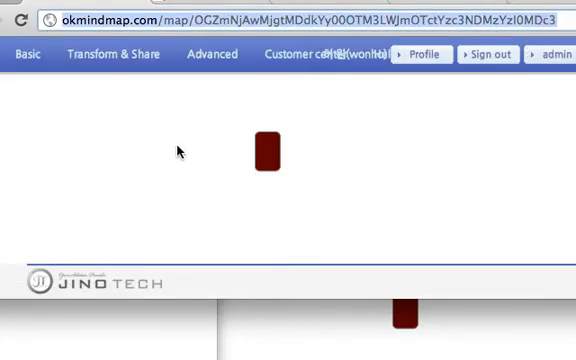
left_click(24, 54)
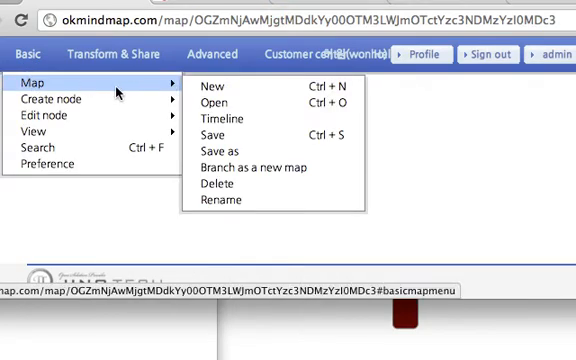
left_click(213, 103)
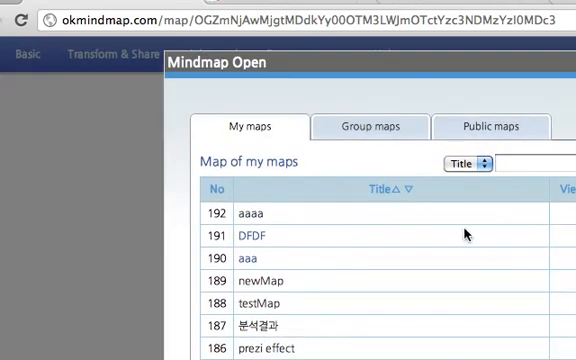
left_click(489, 127)
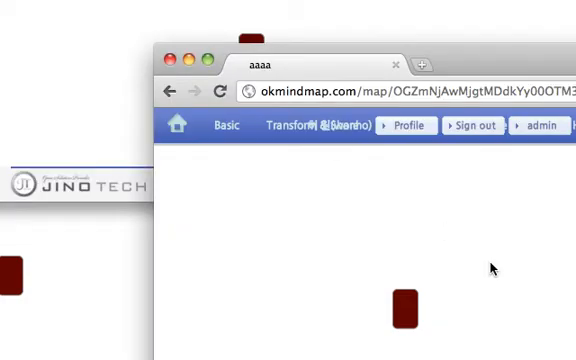
mouse_move(270, 157)
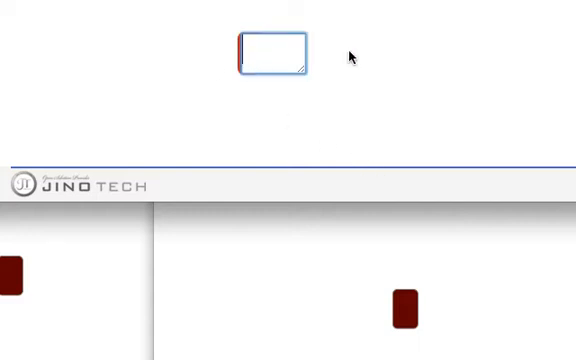
- Title the central node 'Roster'
type("Ro")
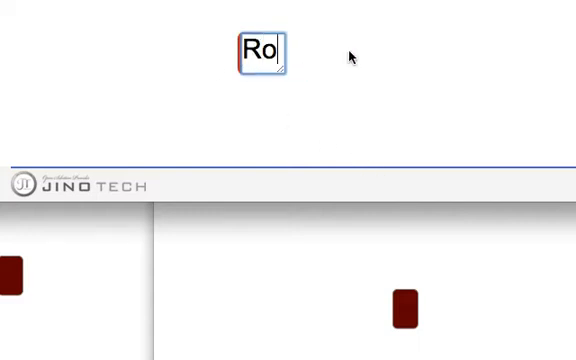
type("ster")
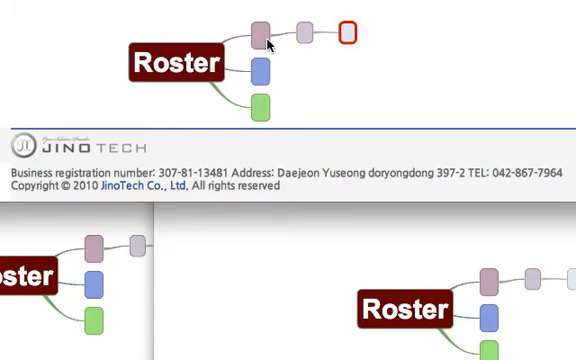
mouse_move(330, 67)
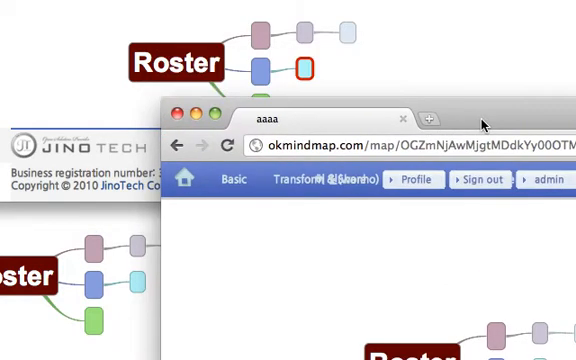
- Label the first branch node 'A. Smith'
left_click(408, 179)
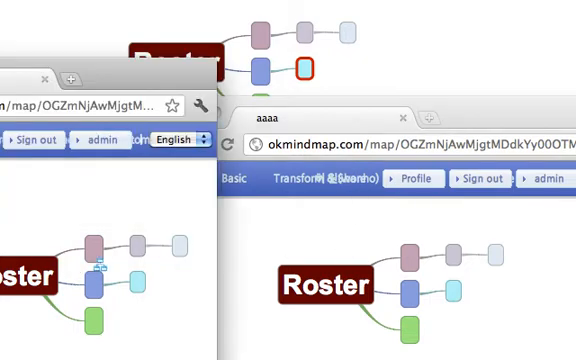
left_click(94, 245)
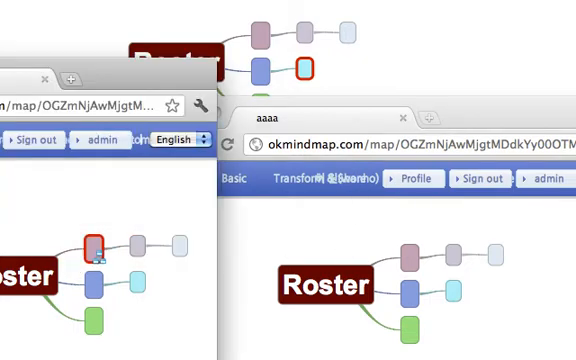
type("A")
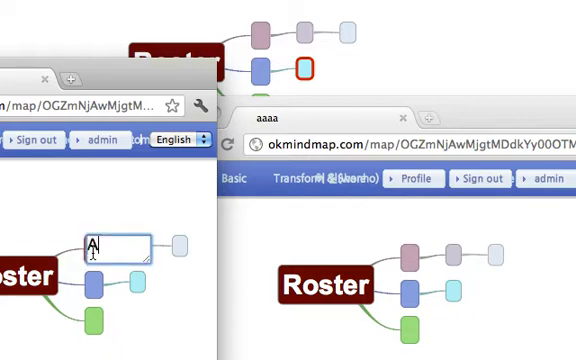
type(". Smith")
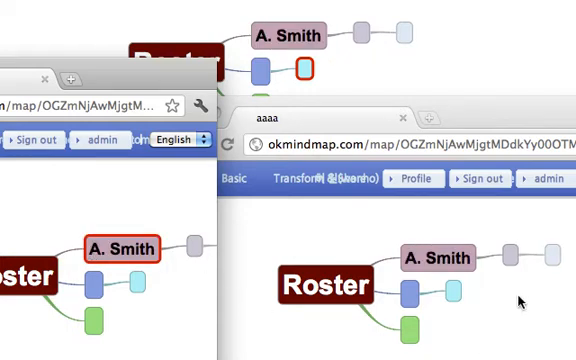
- Label the blue branch's sub-node 'B. Carl' and close the insert dialog from File Upload
left_click(453, 290)
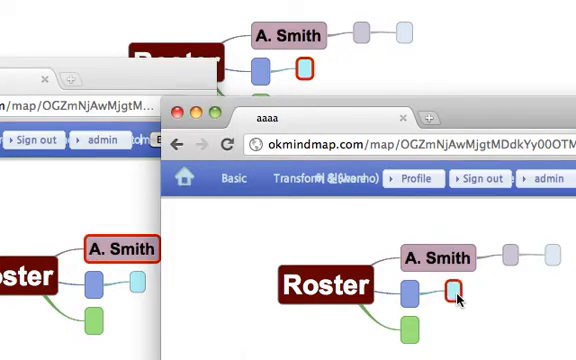
type("B")
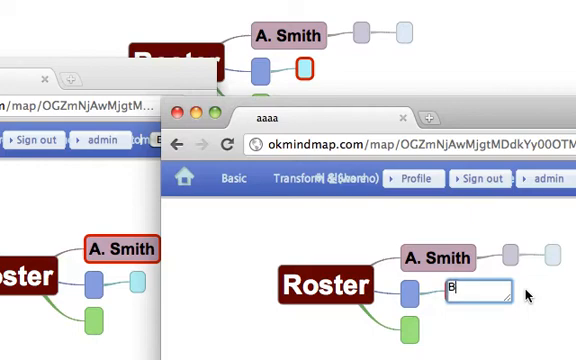
type(". Carl")
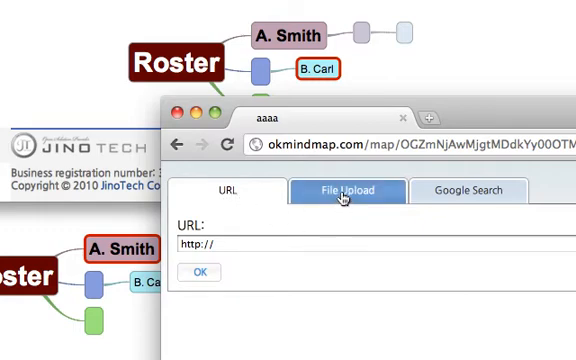
left_click(350, 192)
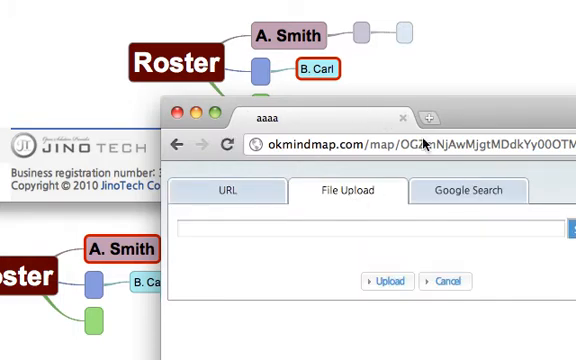
left_click(467, 190)
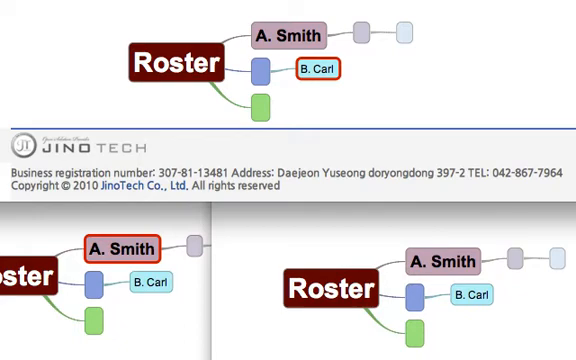
mouse_move(382, 83)
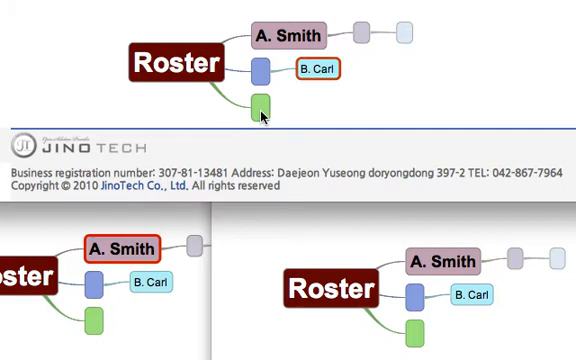
- Write '1+1?' on the green branch and add reply nodes under it
type("q")
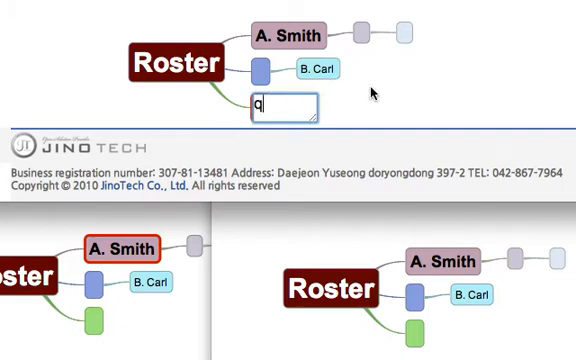
type("1+1?")
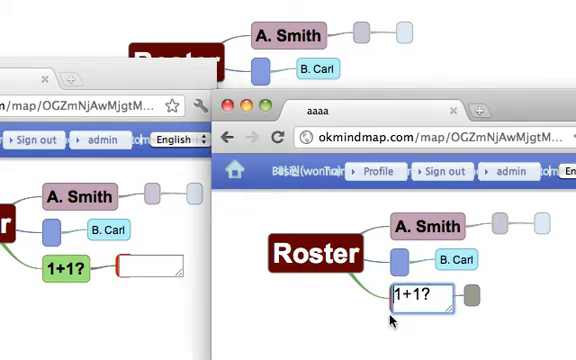
left_click(415, 299)
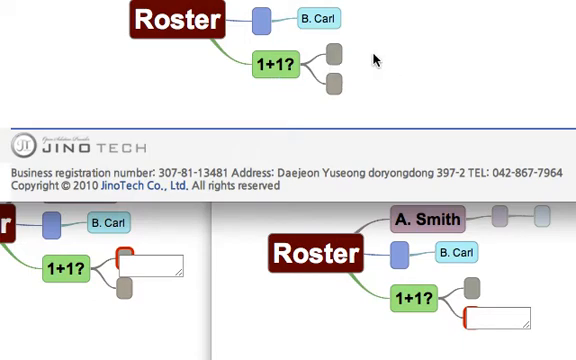
mouse_move(218, 50)
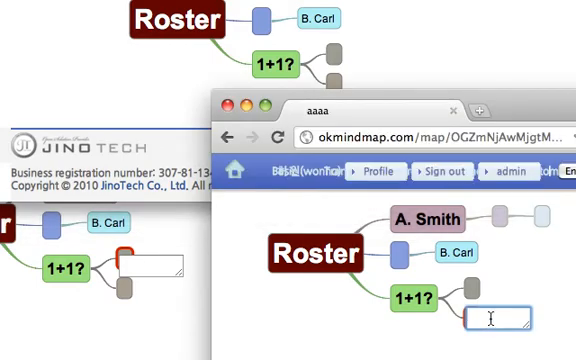
- Enter 'B: 2' in the lower reply and 'A:3' in the upper reply
type("B")
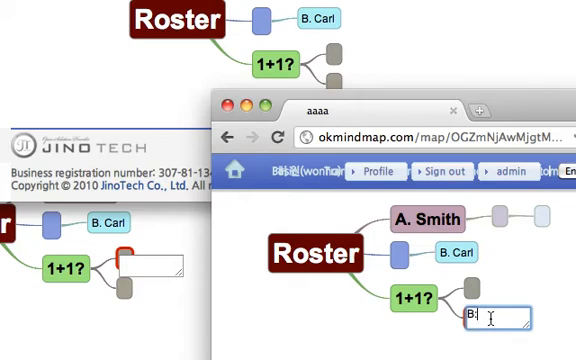
type("2")
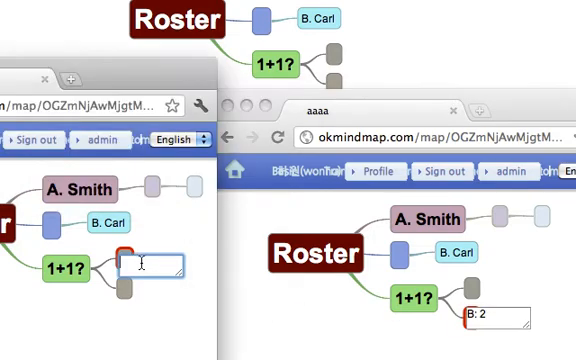
type("A")
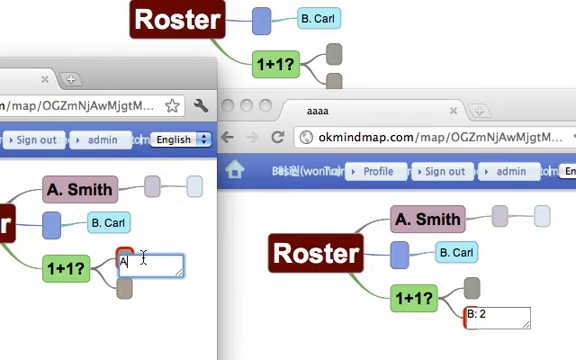
type(":")
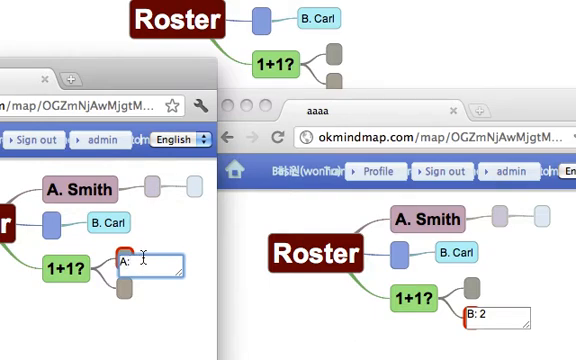
type("3")
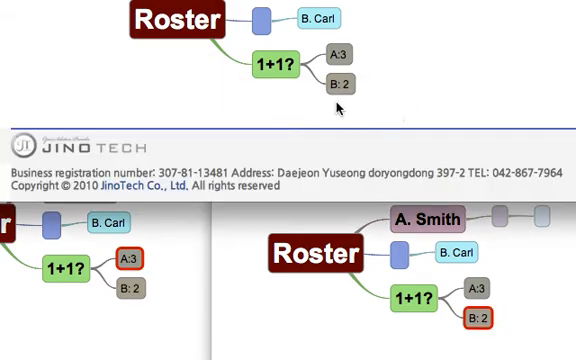
mouse_move(388, 100)
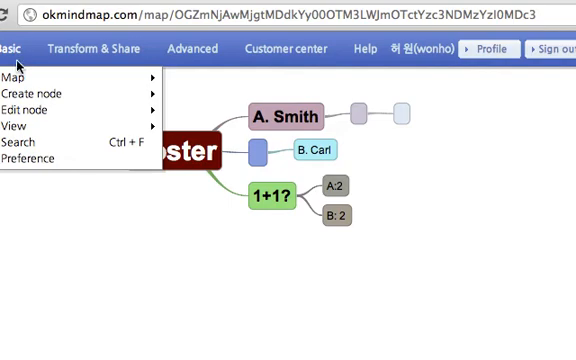
- Open the Basic menu and select the B: 2 reply to add siblings after
left_click(25, 73)
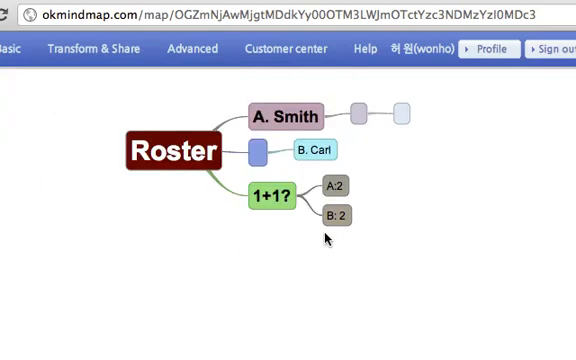
left_click(338, 216)
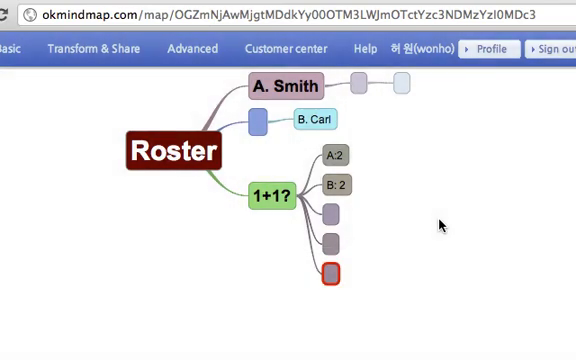
- Open the Transform & Share options for the Roster map
left_click(91, 48)
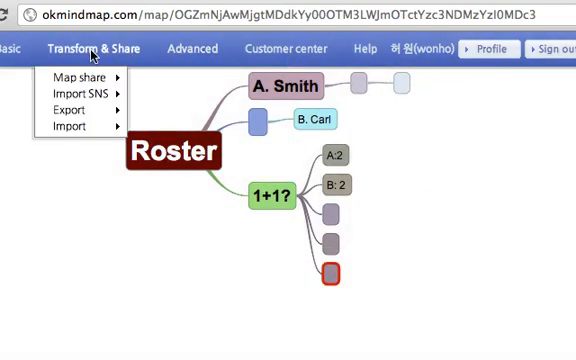
mouse_move(80, 76)
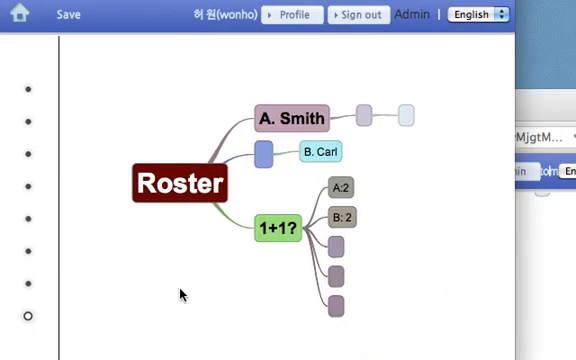
mouse_move(33, 318)
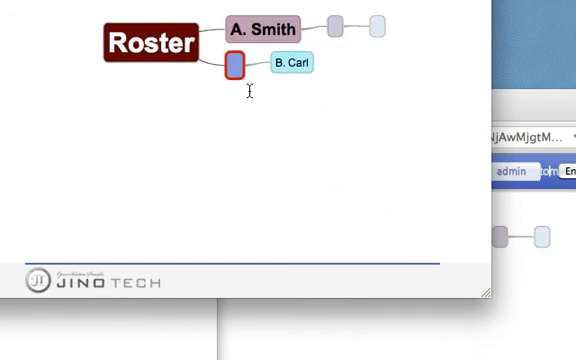
mouse_move(310, 124)
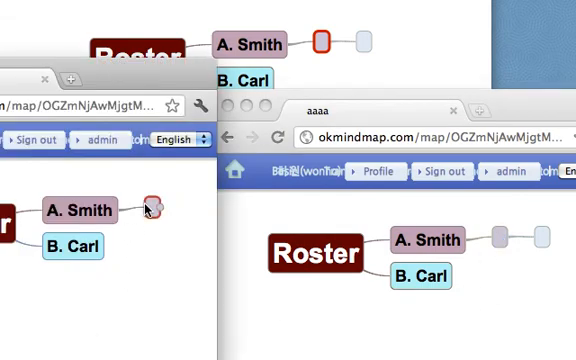
- Write 'From Ohio, Bike is hobby' in the empty node after A. Smith
double_click(153, 207)
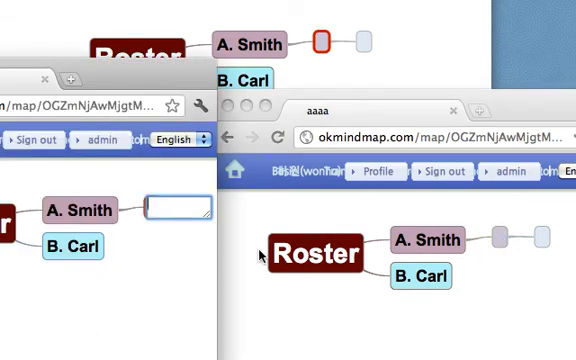
type("Fl")
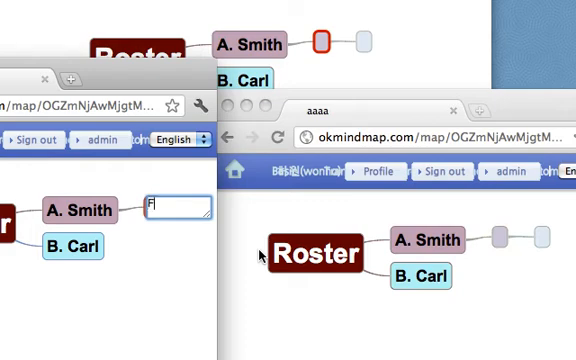
type("From Ohio")
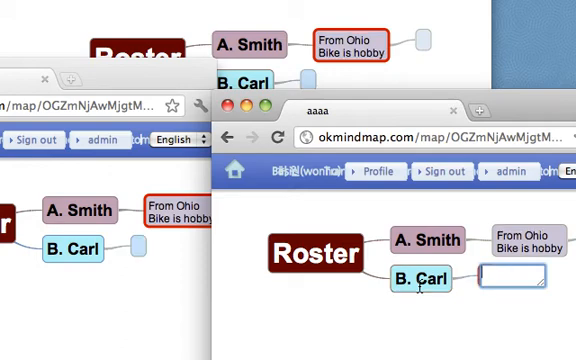
type("From Tex")
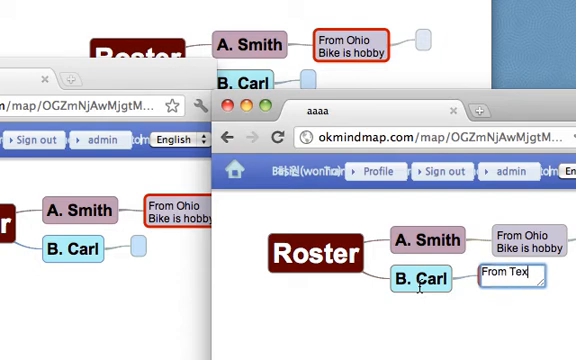
type("as")
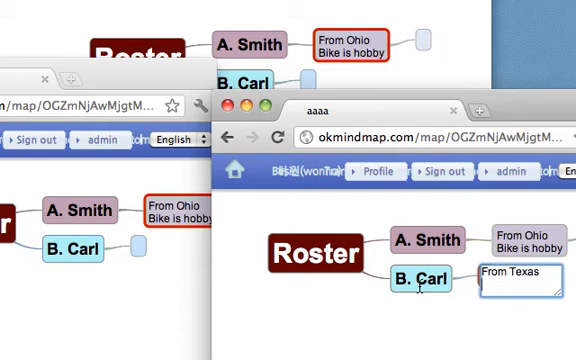
type("Bike")
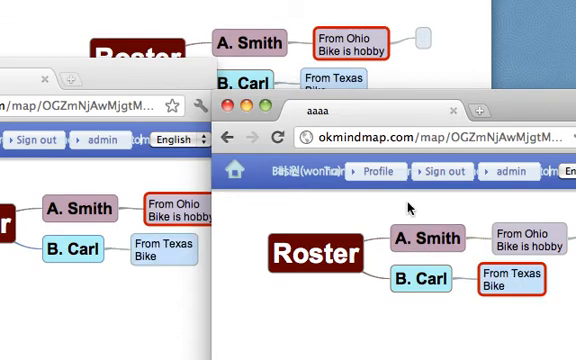
mouse_move(176, 320)
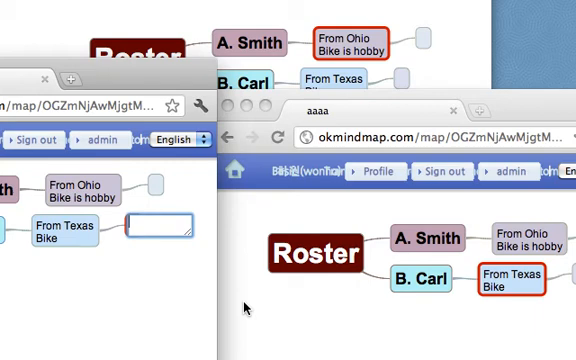
type("Oh,")
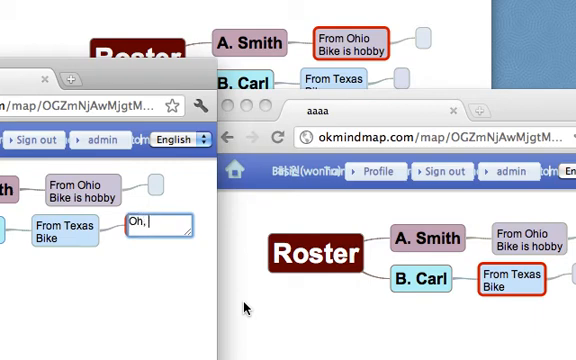
type("Mine is too!")
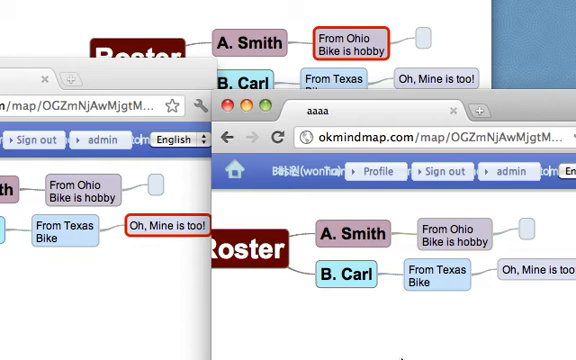
mouse_move(538, 340)
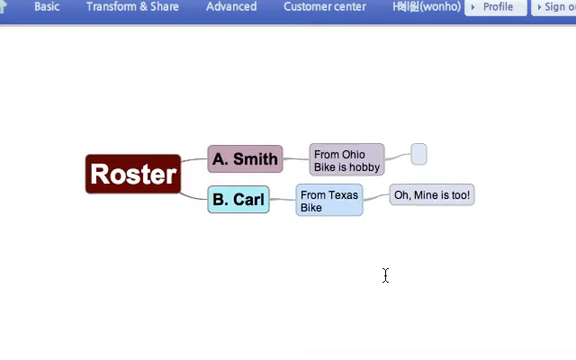
mouse_move(322, 238)
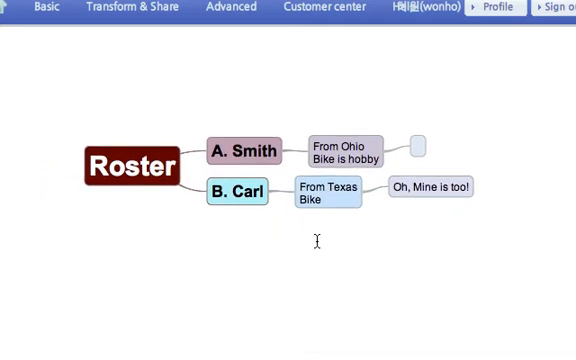
mouse_move(165, 46)
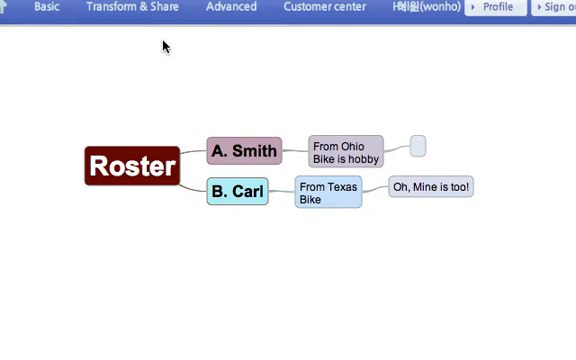
left_click(124, 7)
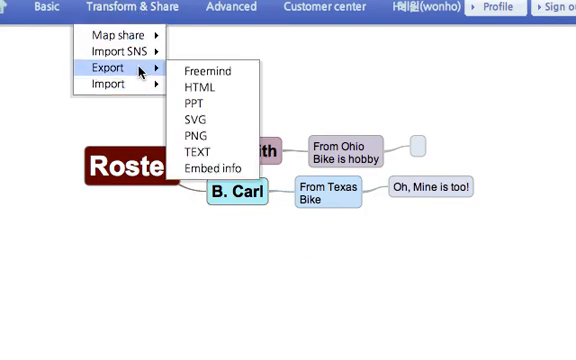
mouse_move(200, 103)
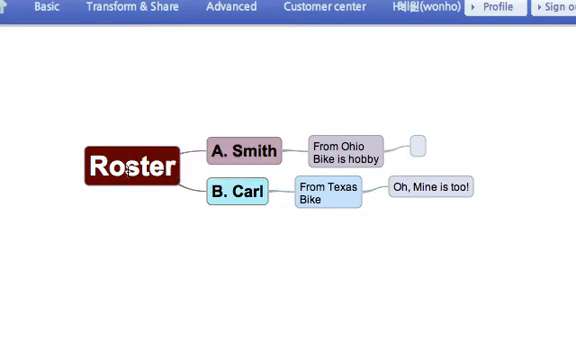
- Export the Roster map as a text outline, then close the export window
right_click(125, 164)
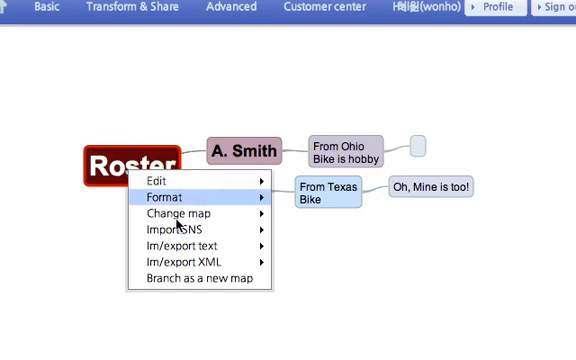
mouse_move(185, 246)
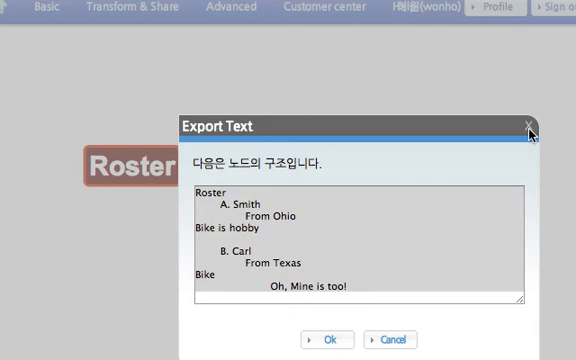
left_click(529, 124)
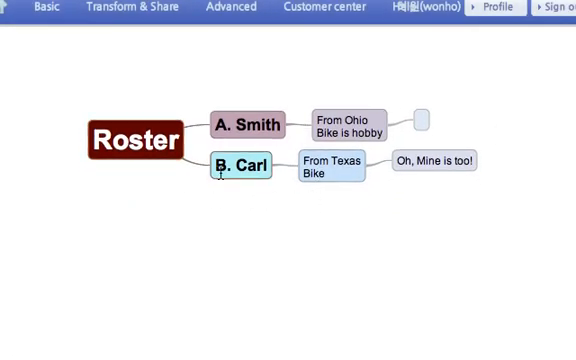
- Add an empty child node under Roster and import 5 Facebook items into it
left_click(237, 168)
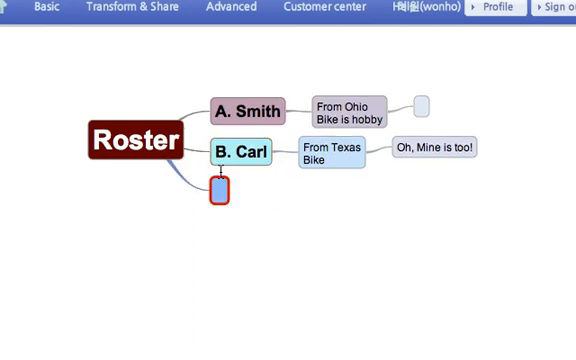
right_click(215, 187)
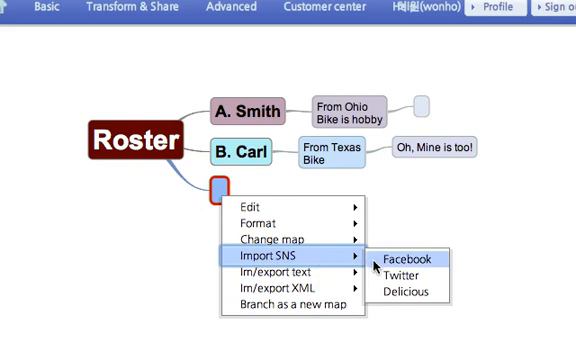
left_click(401, 258)
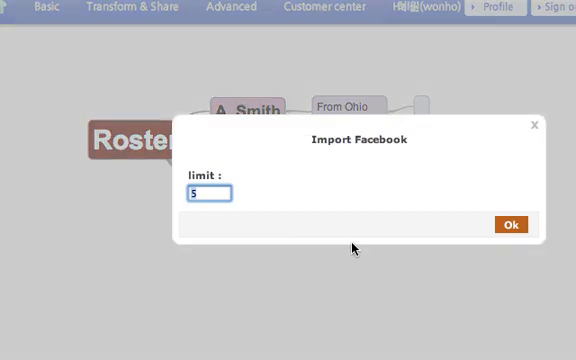
mouse_move(362, 248)
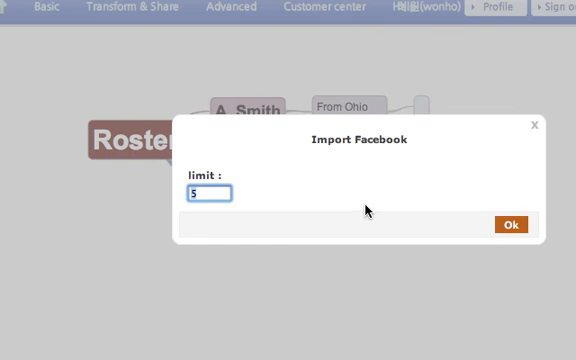
mouse_move(366, 208)
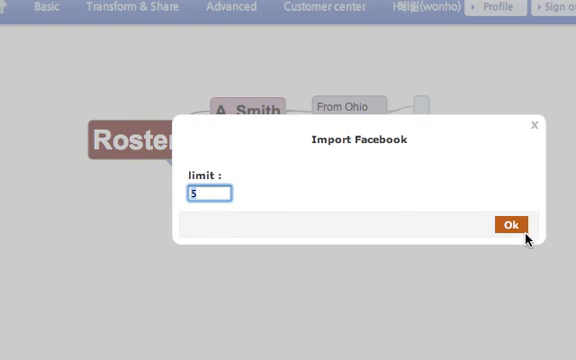
left_click(514, 223)
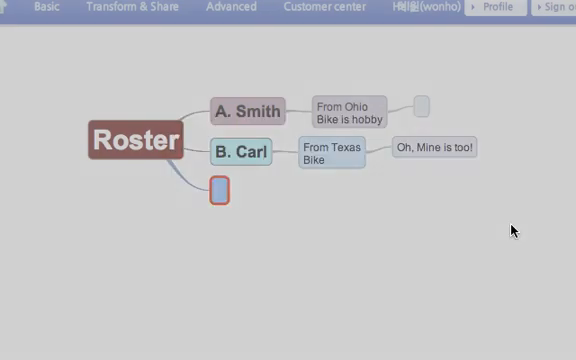
- Import 10 Delicious bookmarks for ID 'wonhod' into the new node
left_click(216, 190)
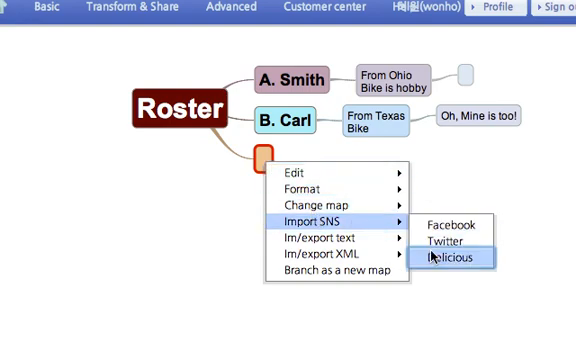
left_click(457, 259)
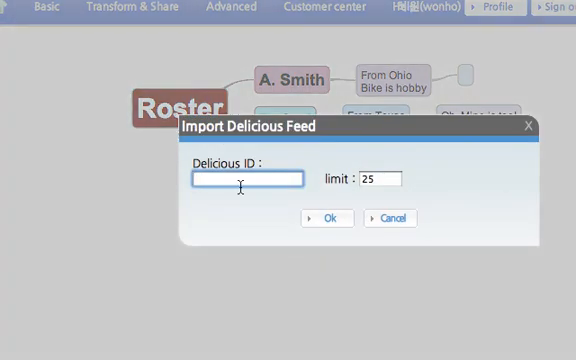
type("wonhoda")
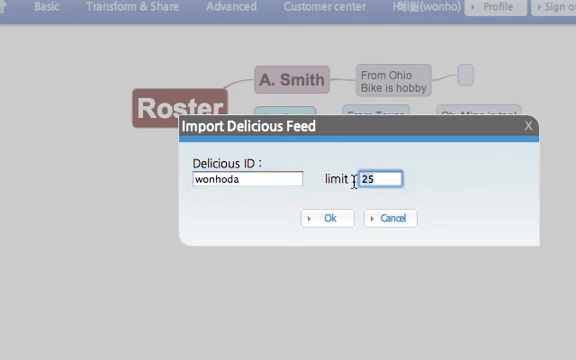
type("10")
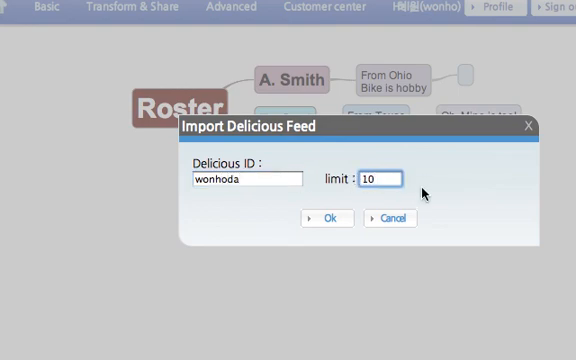
mouse_move(368, 235)
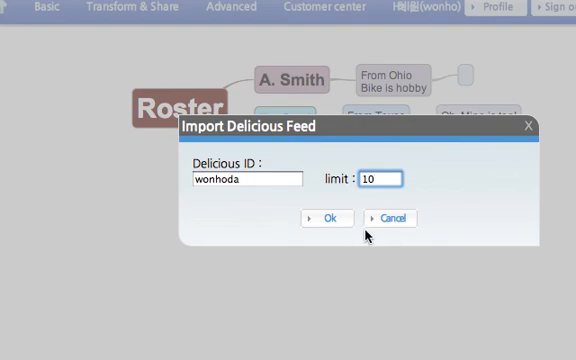
left_click(325, 218)
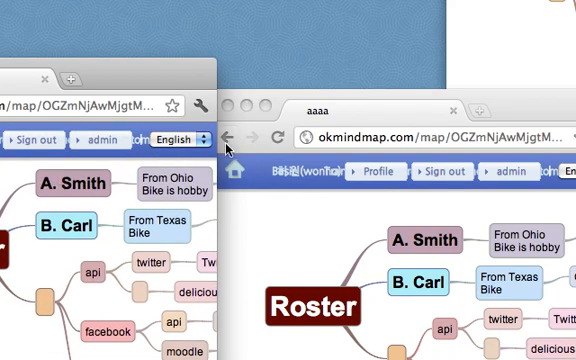
mouse_move(545, 104)
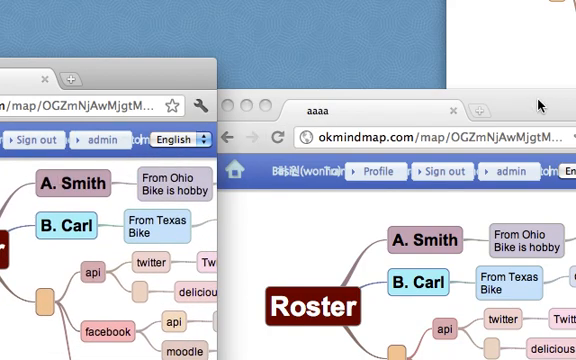